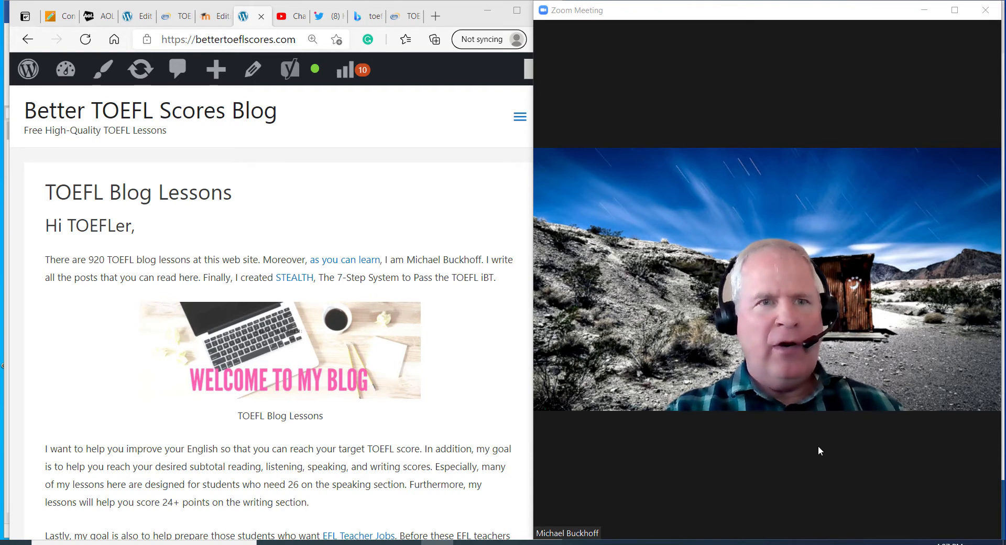
{"action": "mouse_move", "coordinate": [657, 209]}
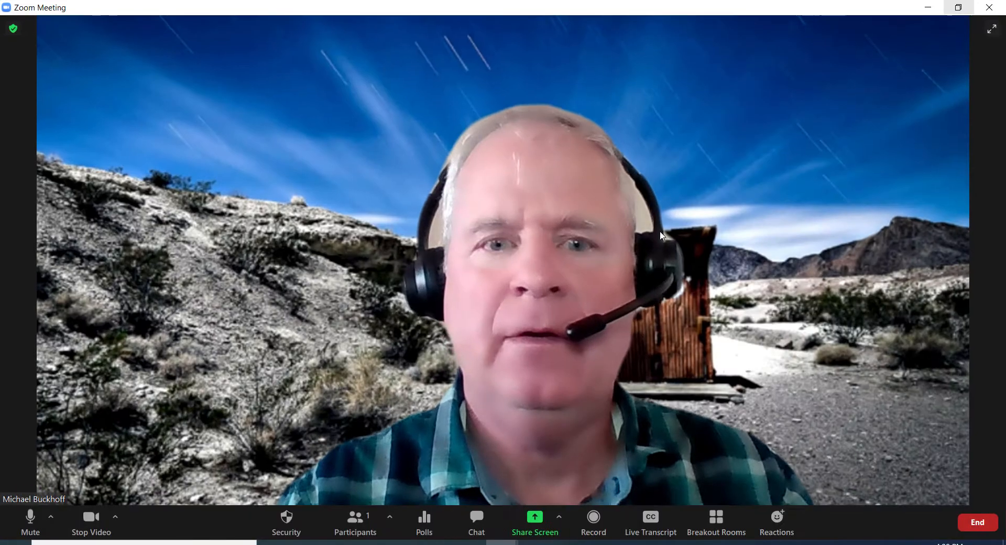
Share the screen showing the Word transcript and the music player with the meeting
{"action": "left_click", "coordinate": [535, 518]}
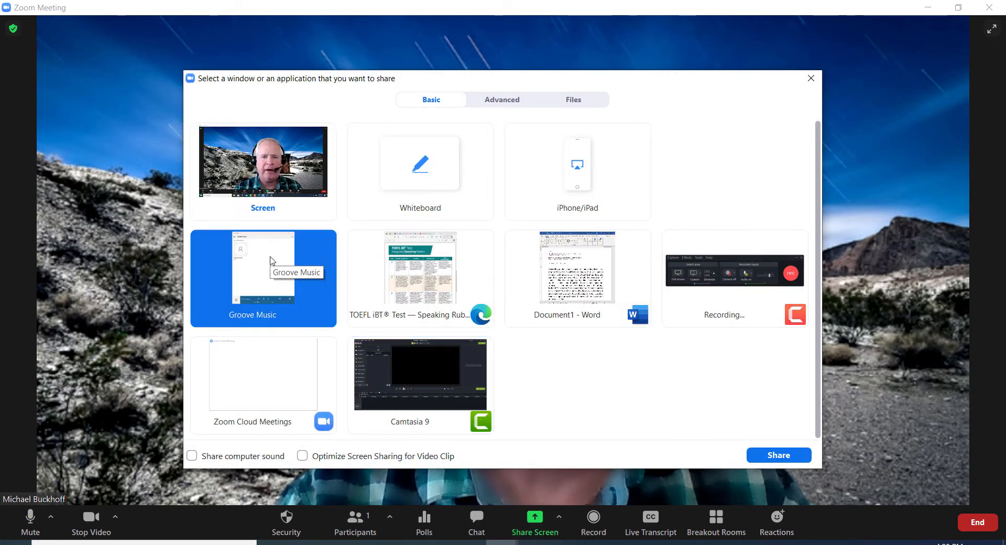
{"action": "left_click", "coordinate": [778, 455]}
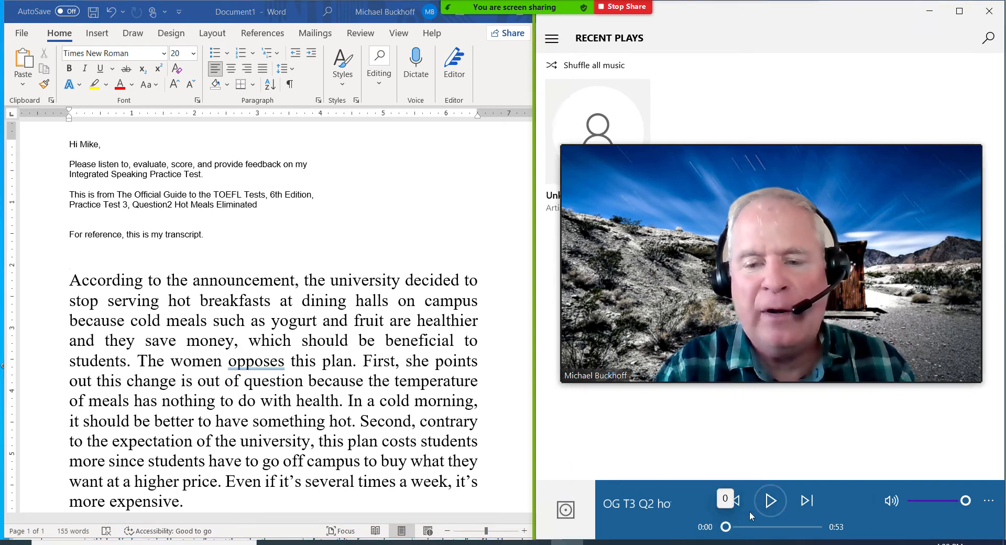
Play the student's recording from the start and pause it at 0:18 of 0:53
{"action": "left_click", "coordinate": [771, 501]}
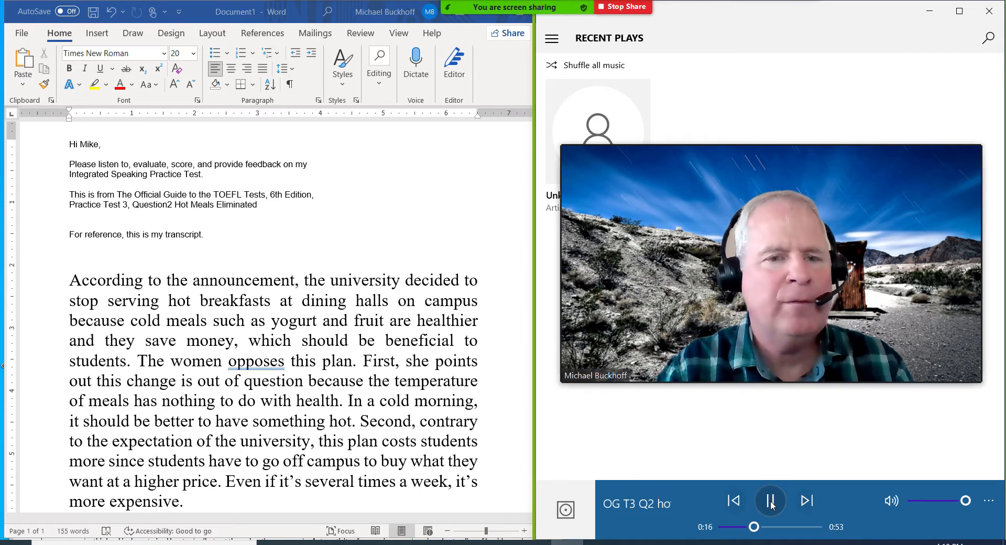
{"action": "left_click", "coordinate": [770, 501]}
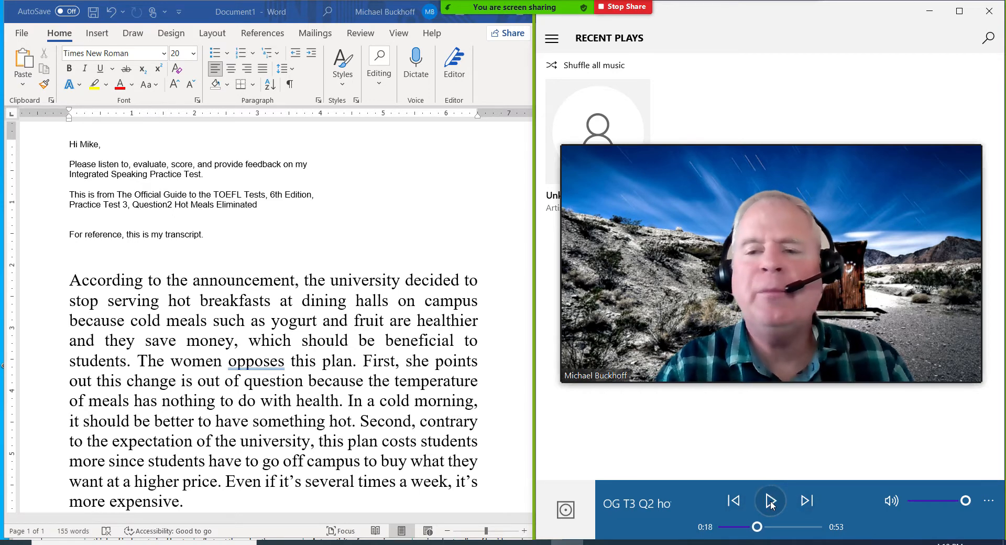
{"action": "left_click", "coordinate": [771, 501]}
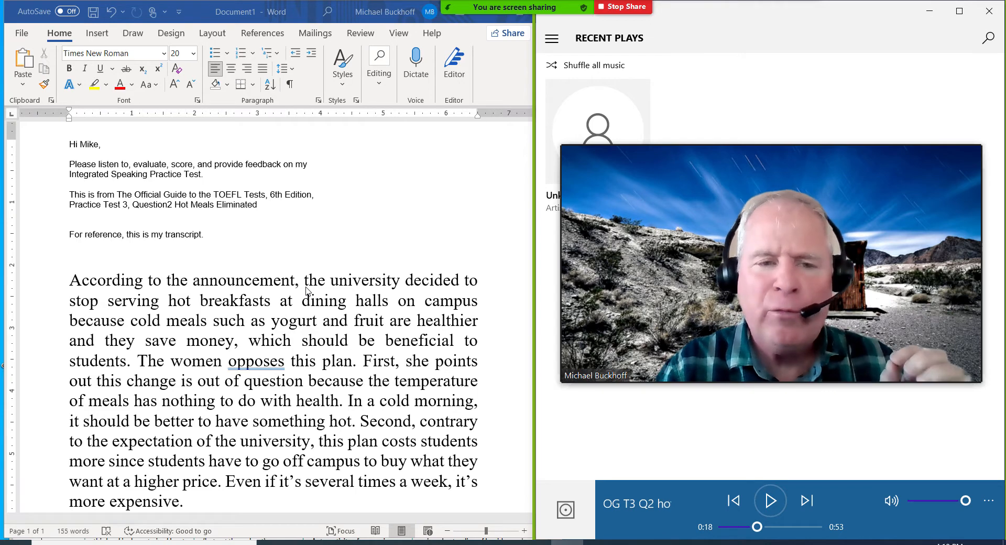
Select the word "the" after "announcement," in the transcript's first sentence
{"action": "double_click", "coordinate": [315, 281]}
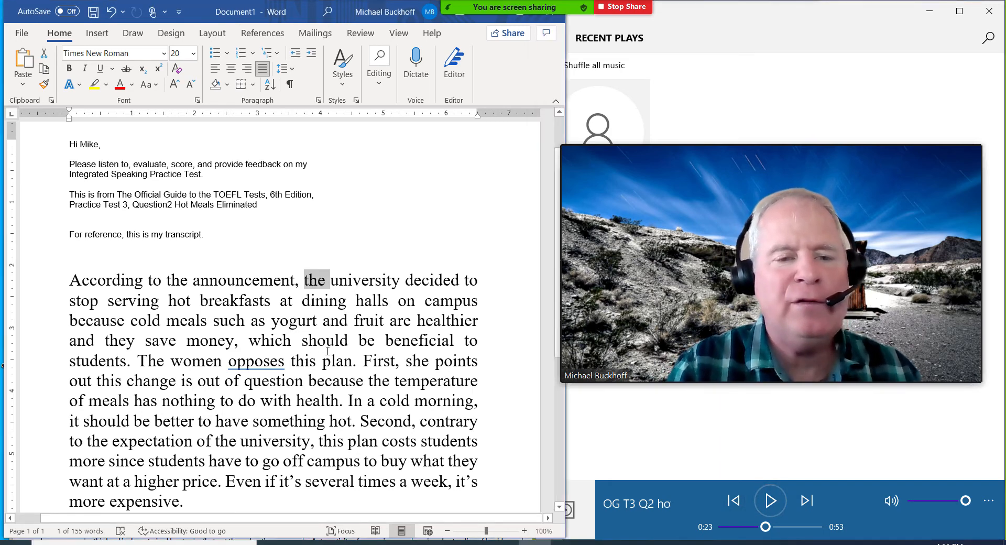
Zoom the transcript page from 100% to 112% so the text reads bigger
{"action": "left_click", "coordinate": [504, 530]}
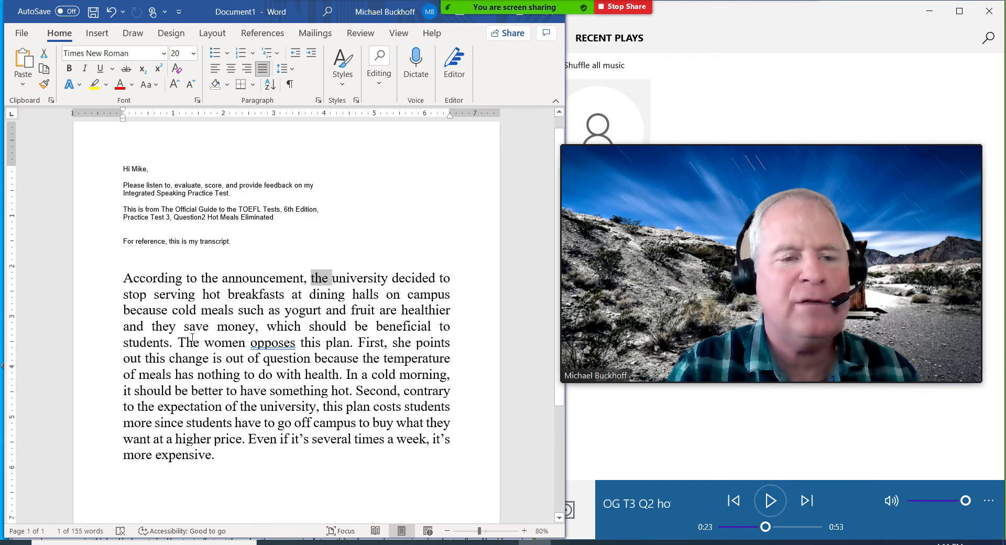
{"action": "left_click_drag", "start_coordinate": [177, 342], "coordinate": [354, 342]}
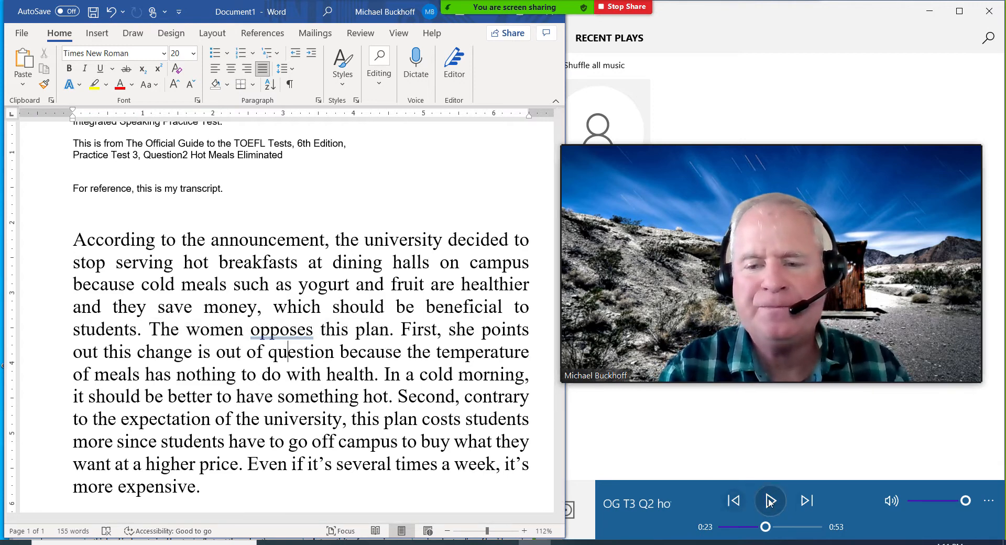
Replay the recording with brief pauses, stop at 0:46, then continue toward 0:51
{"action": "left_click", "coordinate": [771, 501]}
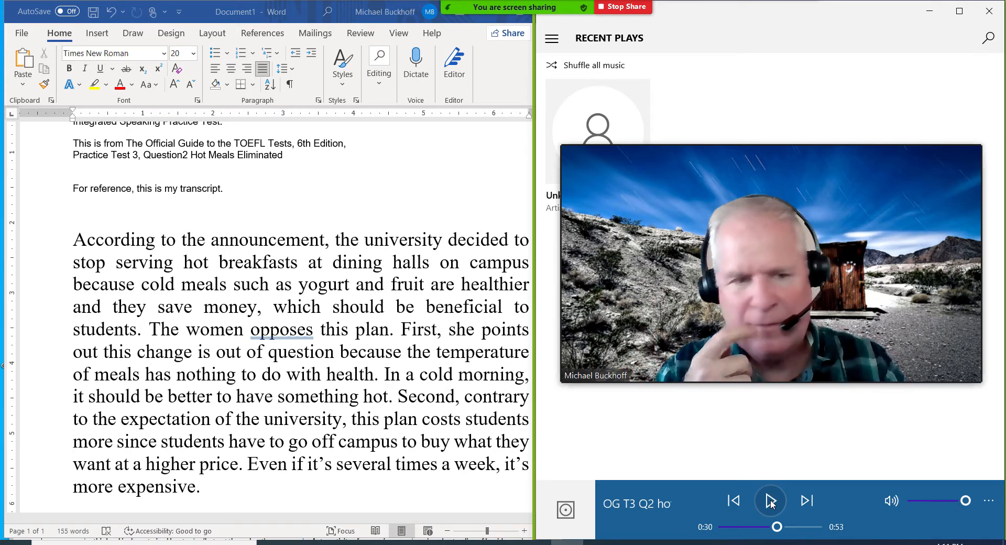
{"action": "left_click", "coordinate": [769, 501]}
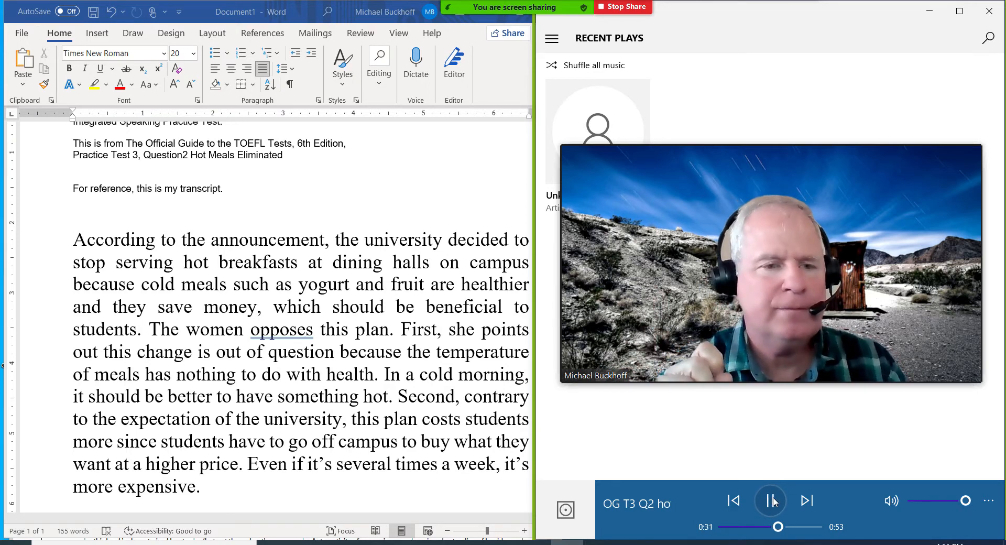
{"action": "left_click", "coordinate": [771, 501]}
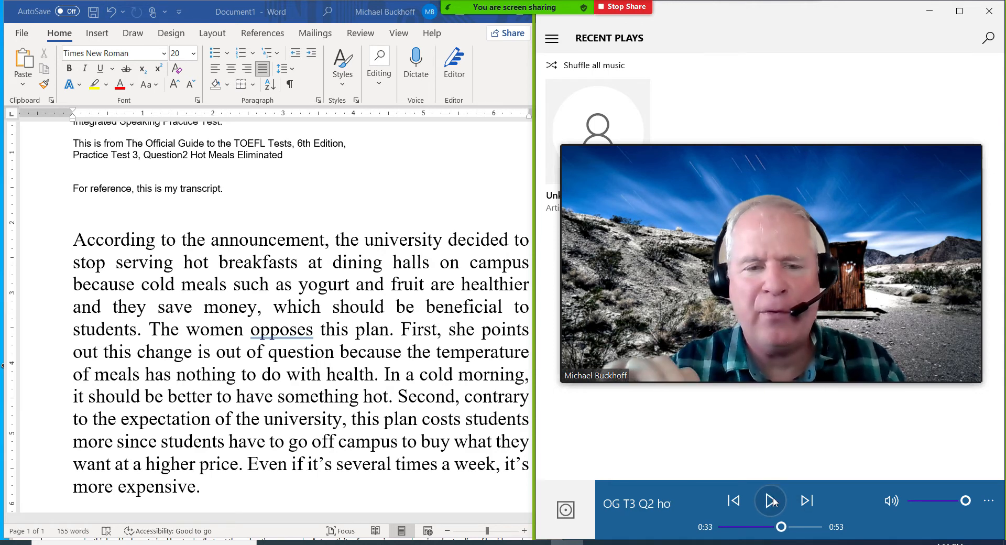
{"action": "left_click", "coordinate": [771, 501]}
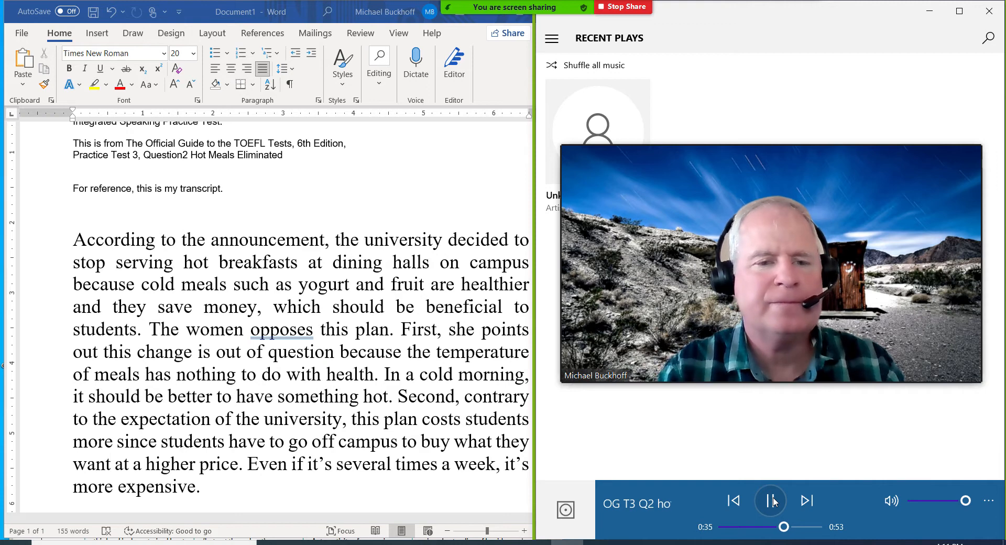
{"action": "left_click", "coordinate": [770, 501]}
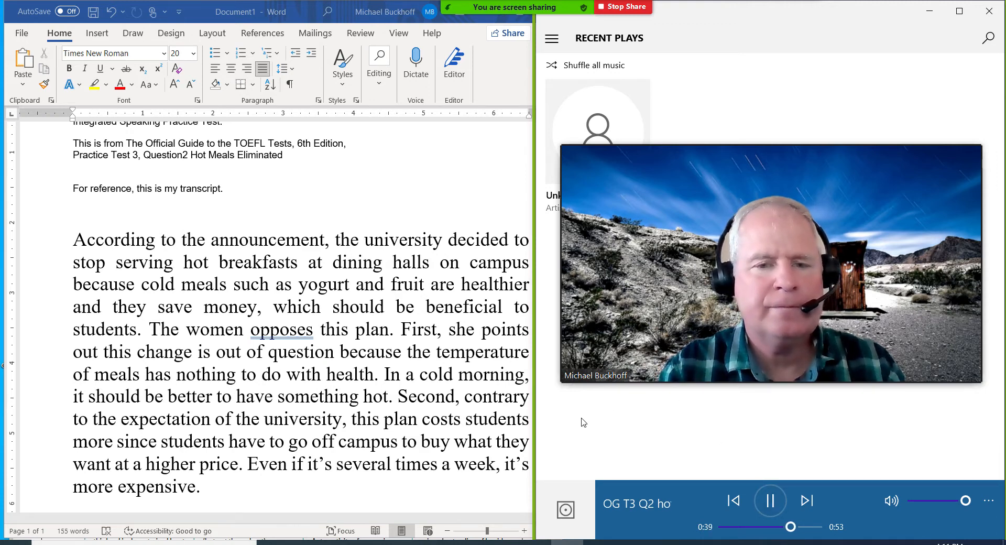
{"action": "mouse_move", "coordinate": [694, 454]}
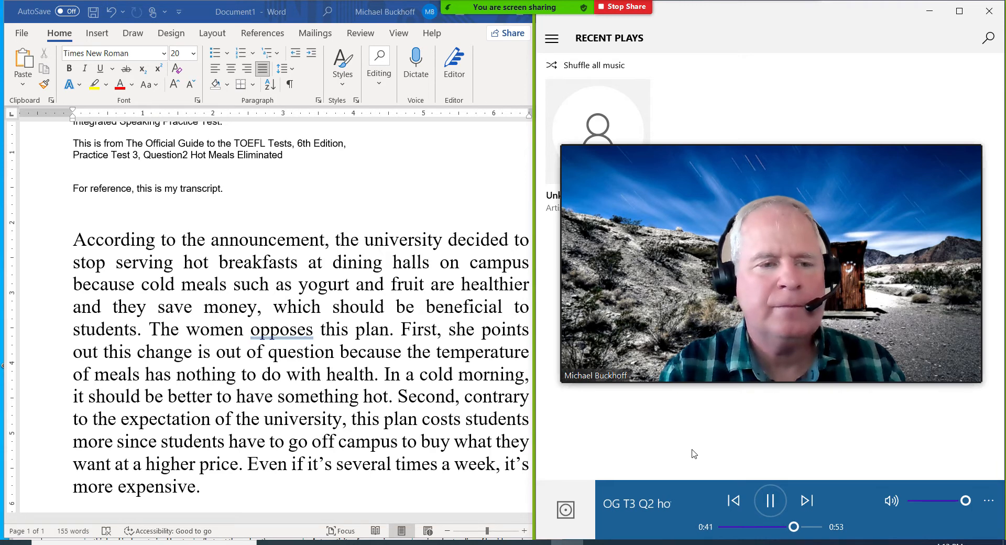
{"action": "left_click", "coordinate": [770, 501]}
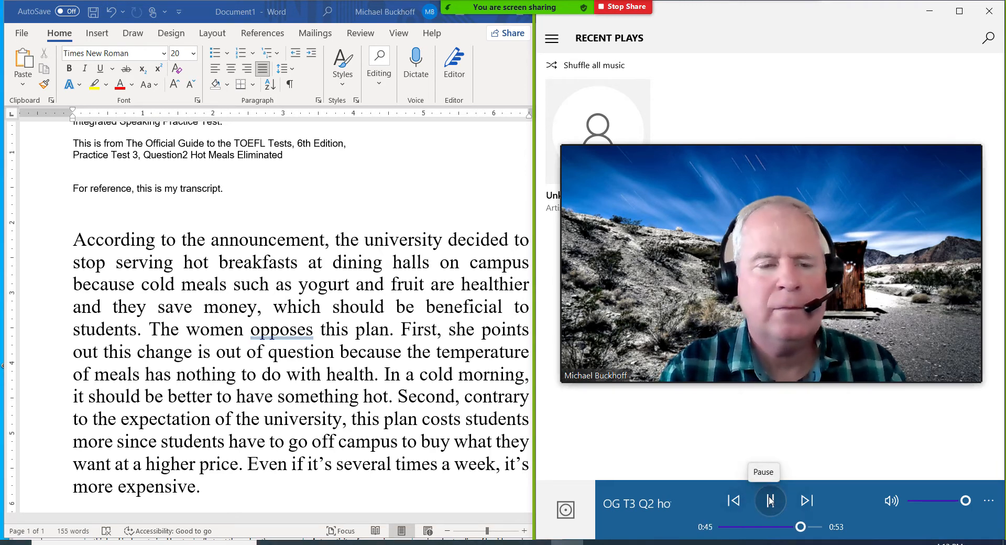
{"action": "left_click", "coordinate": [769, 501]}
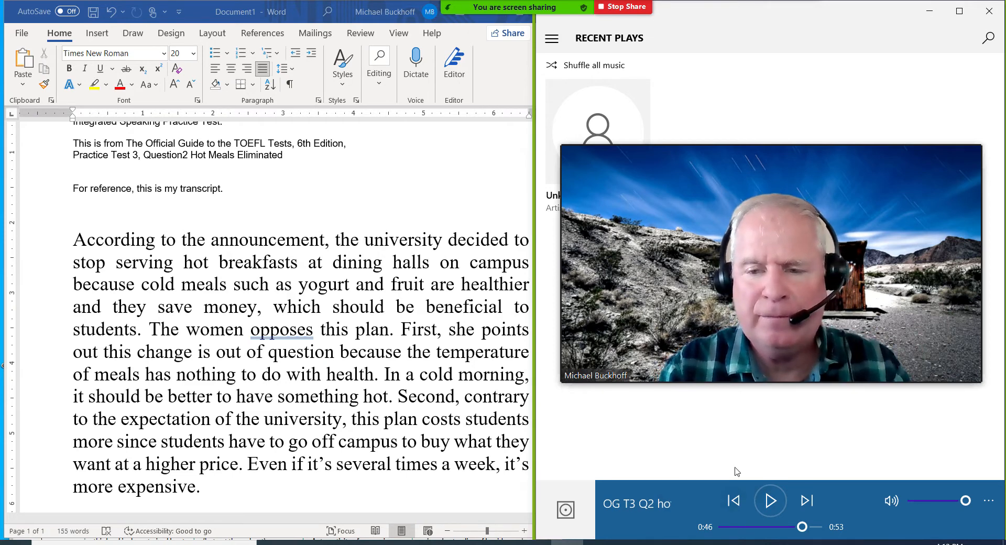
{"action": "left_click", "coordinate": [770, 501]}
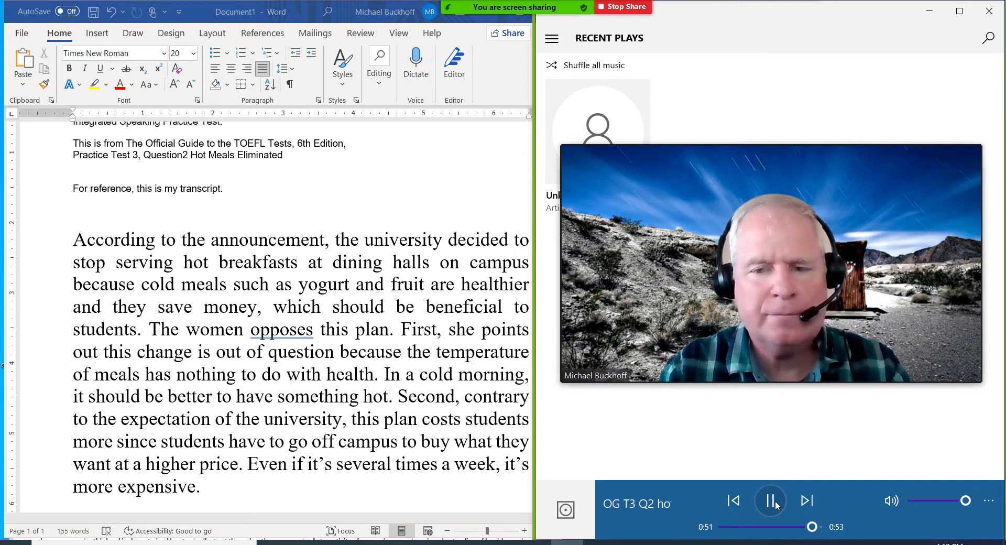
Pause the recording at 0:51, then play its final seconds to the end
{"action": "left_click", "coordinate": [770, 501]}
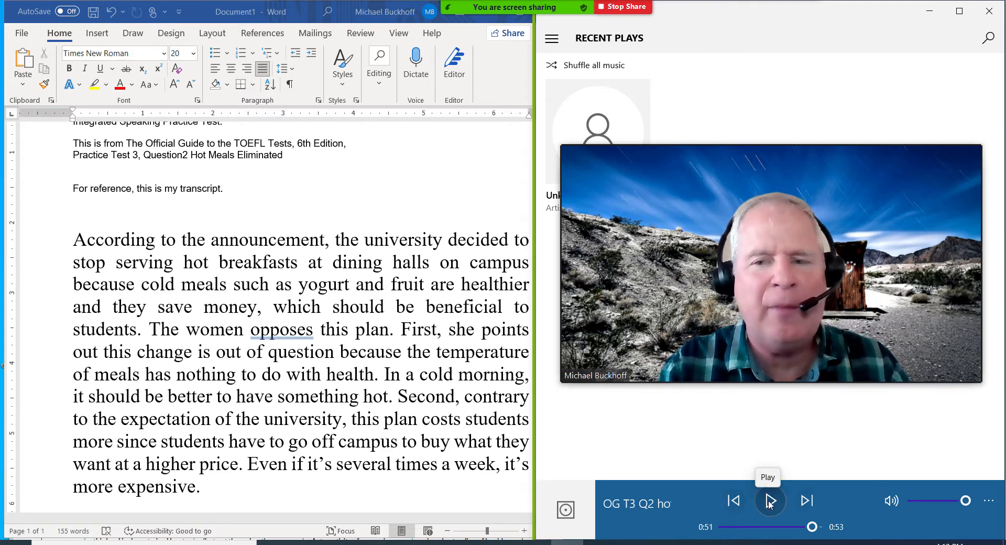
{"action": "left_click", "coordinate": [770, 501]}
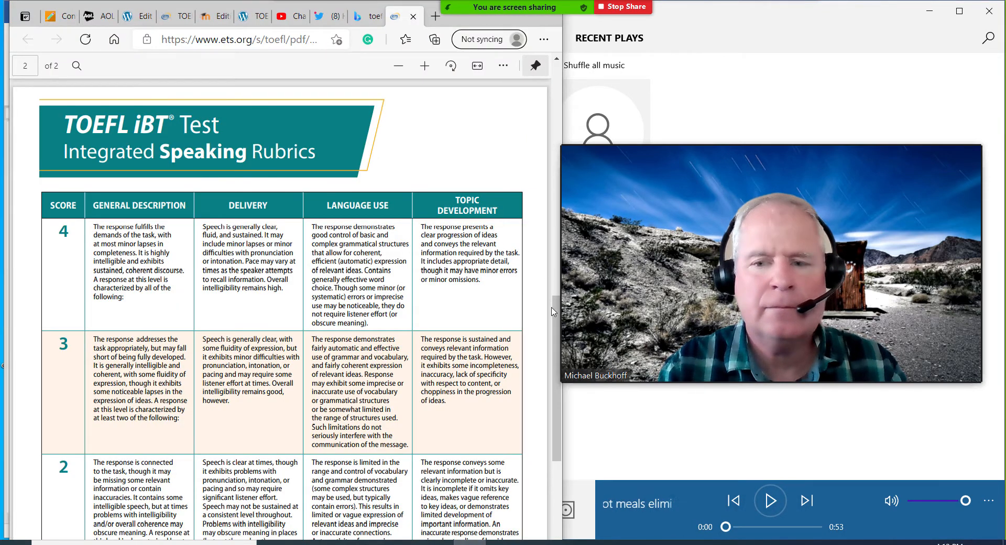
Bring Groove Music forward and replay the student's recording from 0:00
{"action": "left_click", "coordinate": [770, 501]}
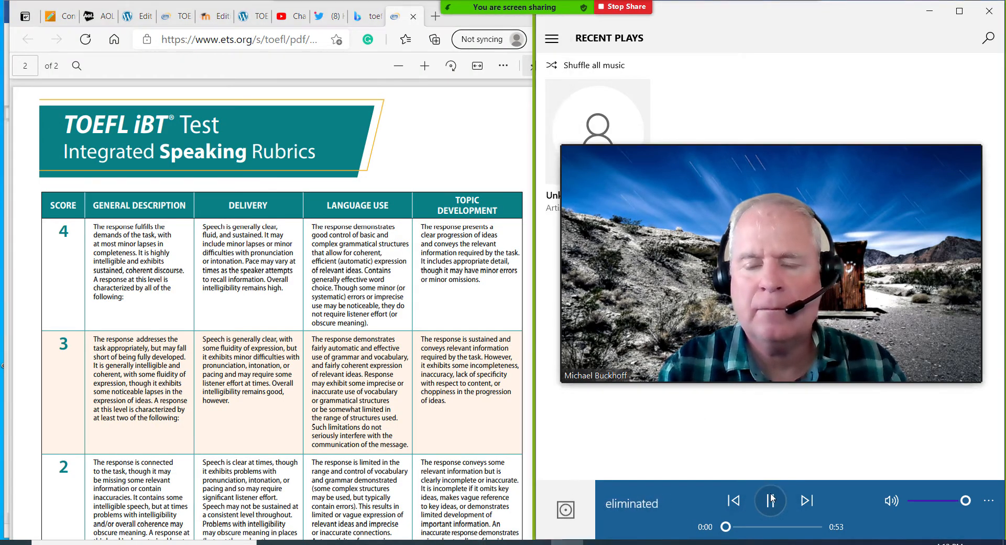
{"action": "left_click", "coordinate": [769, 501]}
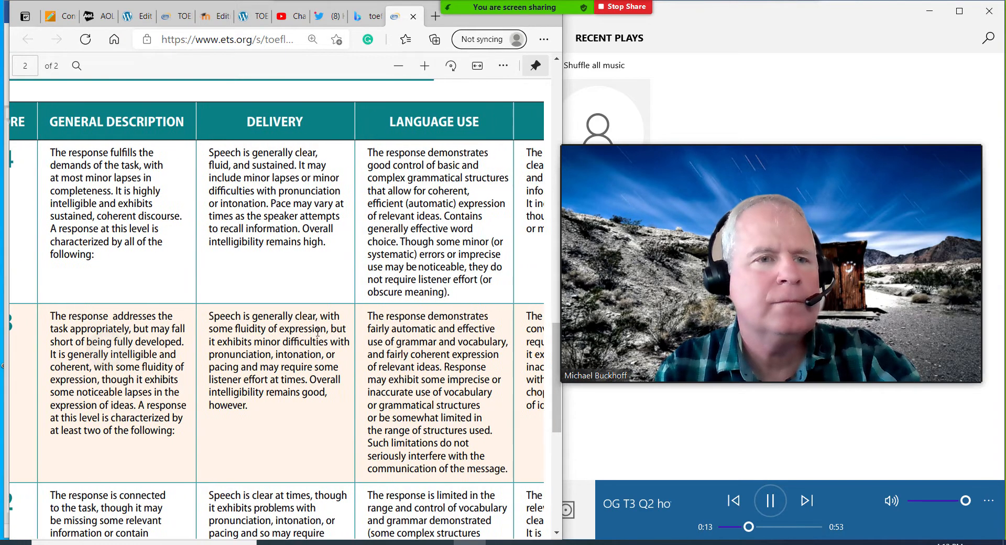
Scroll the rubrics table into view and let the recording finish back at 0:00
{"action": "scroll", "scroll_direction": "right", "scroll_amount": 3}
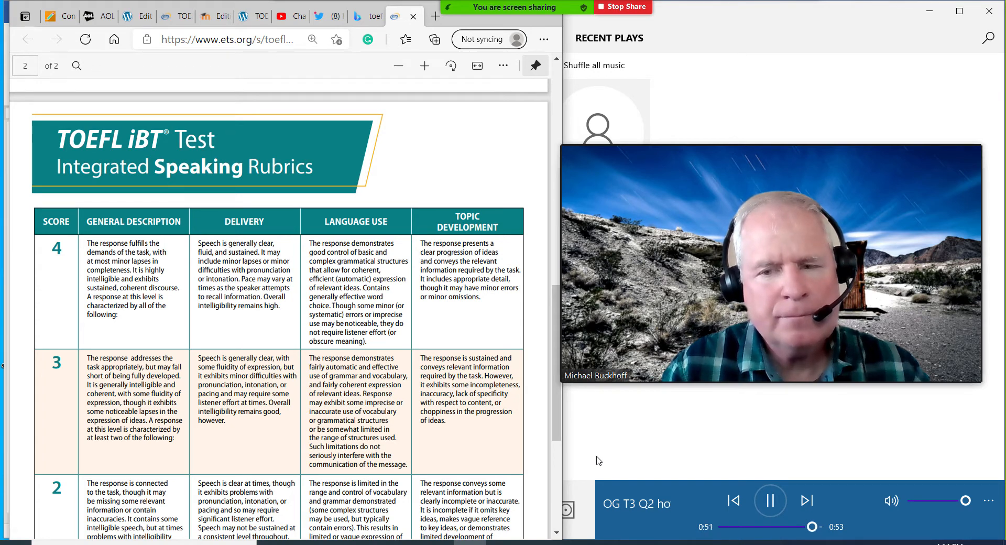
{"action": "left_click", "coordinate": [769, 501]}
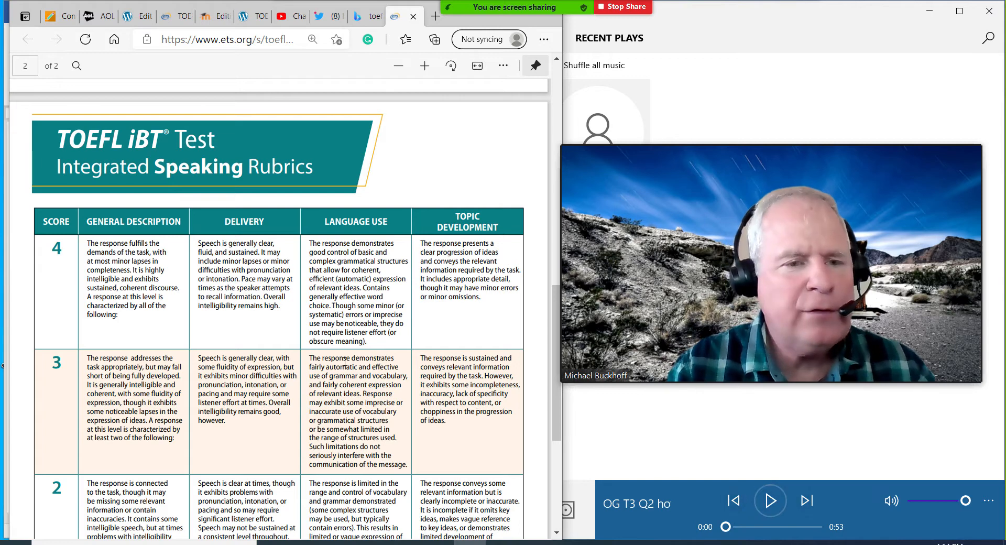